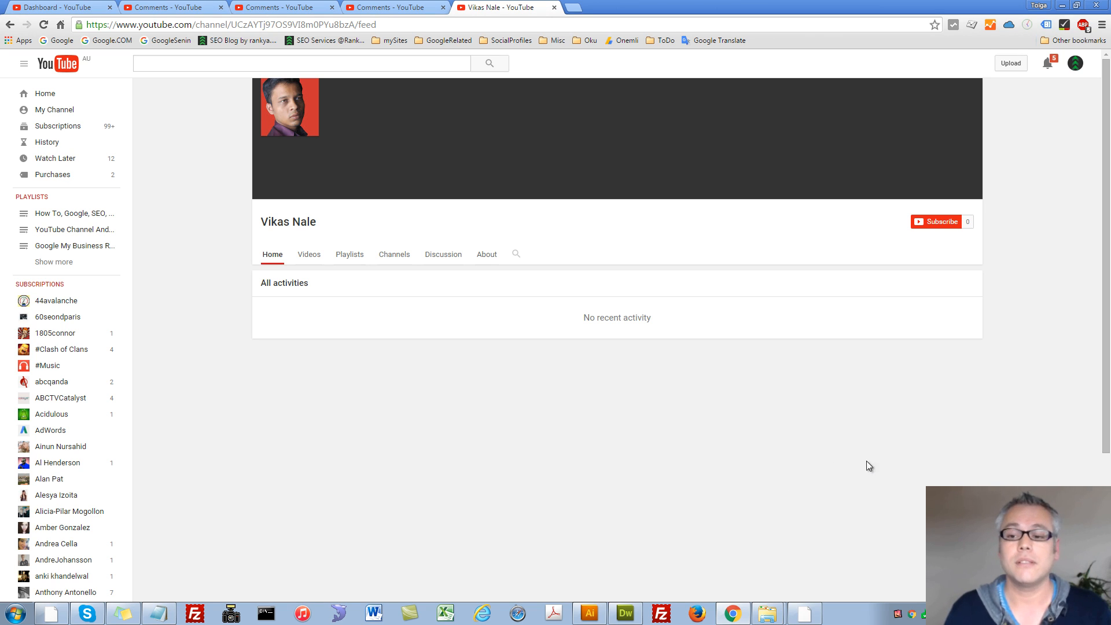
{"action": "mouse_move", "coordinate": [726, 249]}
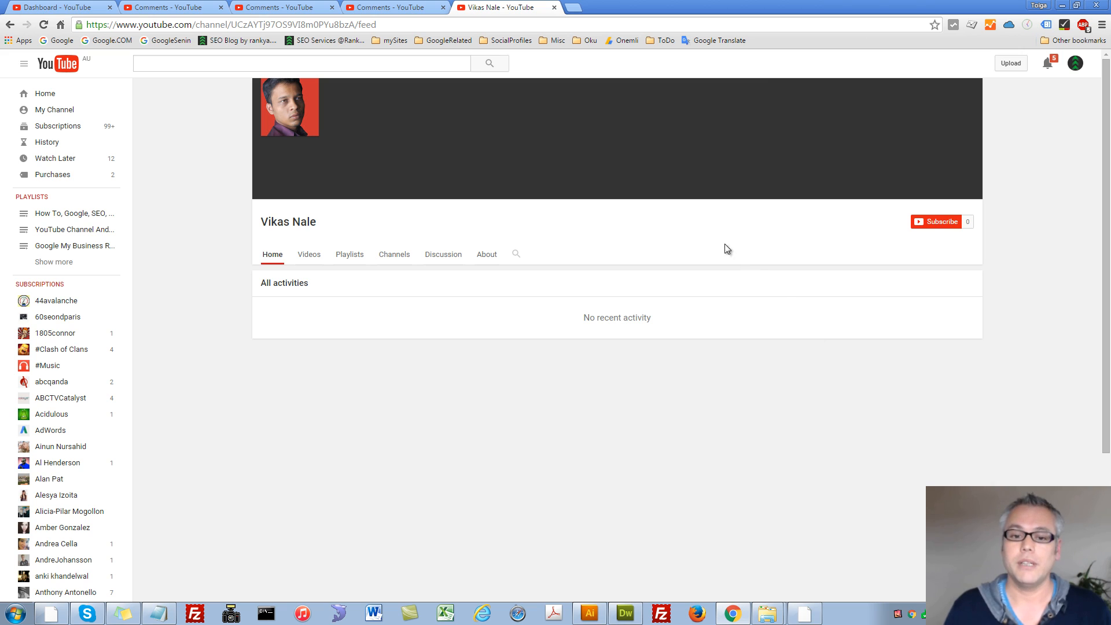
{"action": "mouse_move", "coordinate": [513, 229]}
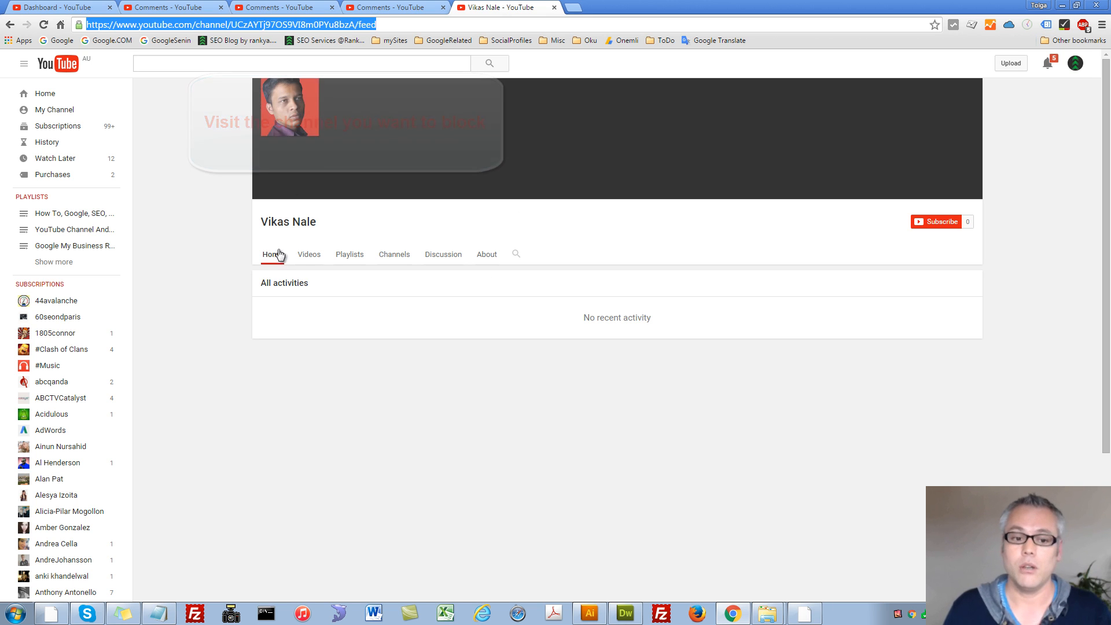
{"action": "mouse_move", "coordinate": [486, 255]}
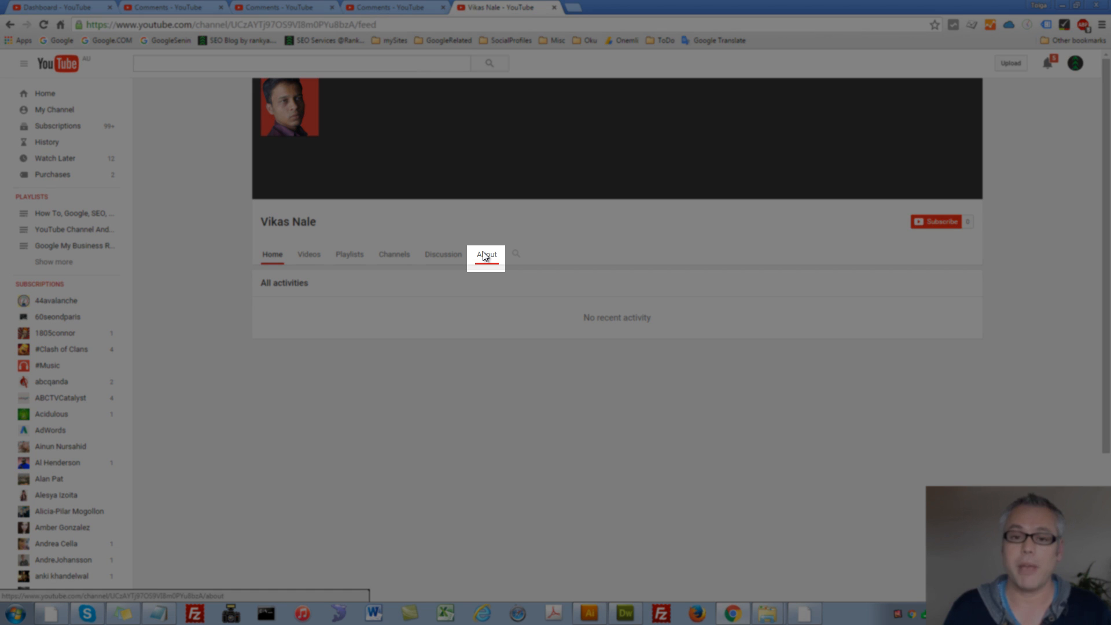
Step: View the spam channel's About page and list its block and report options
{"action": "left_click", "coordinate": [487, 255]}
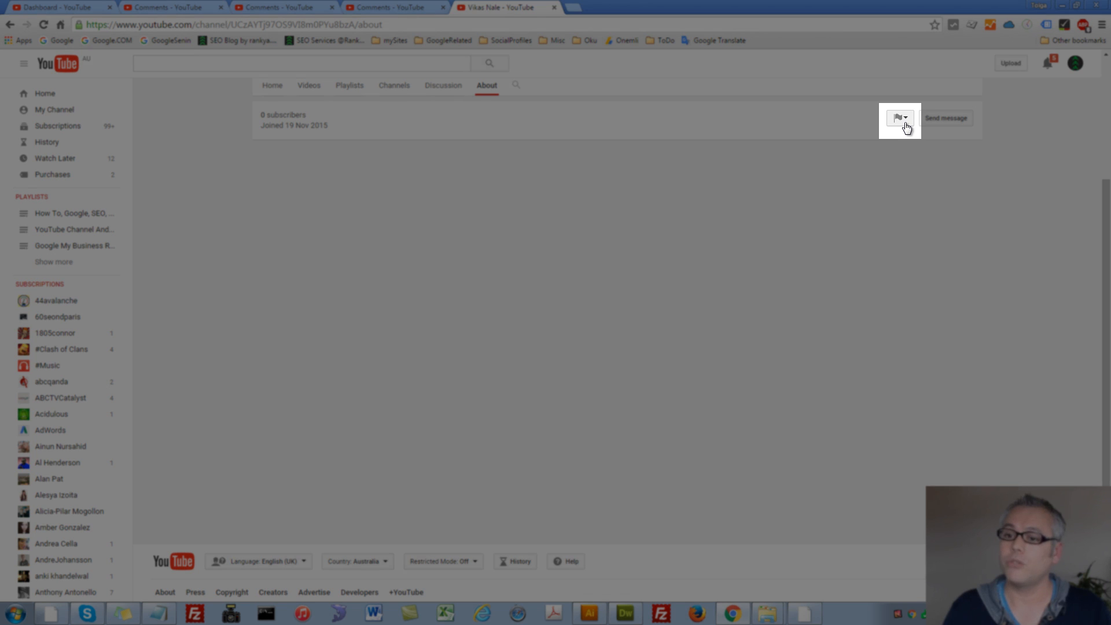
{"action": "left_click", "coordinate": [899, 118]}
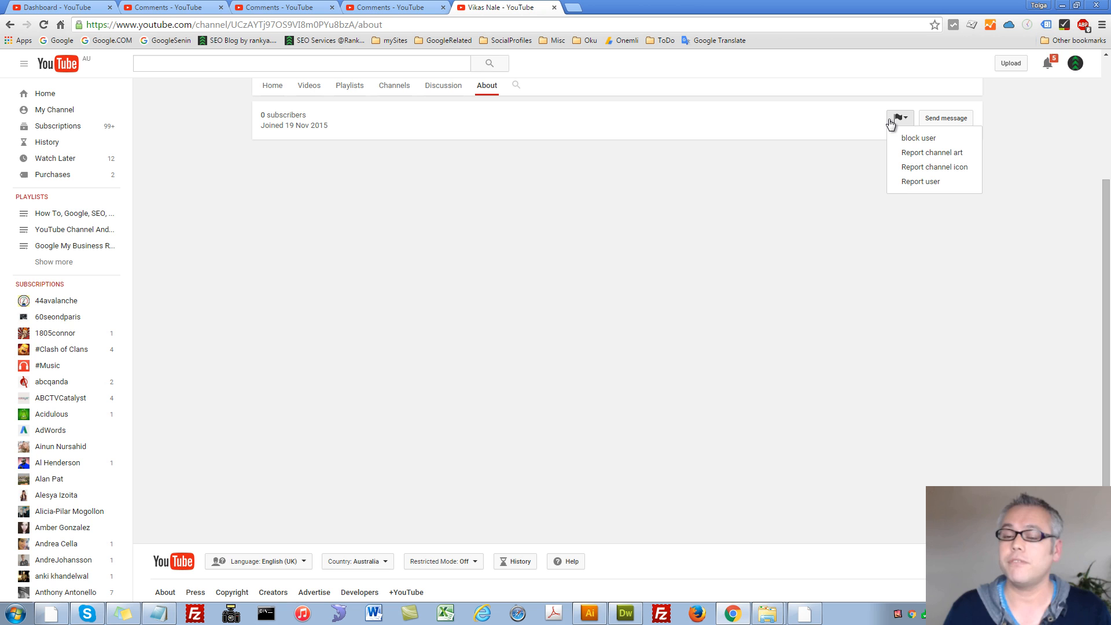
{"action": "mouse_move", "coordinate": [864, 133]}
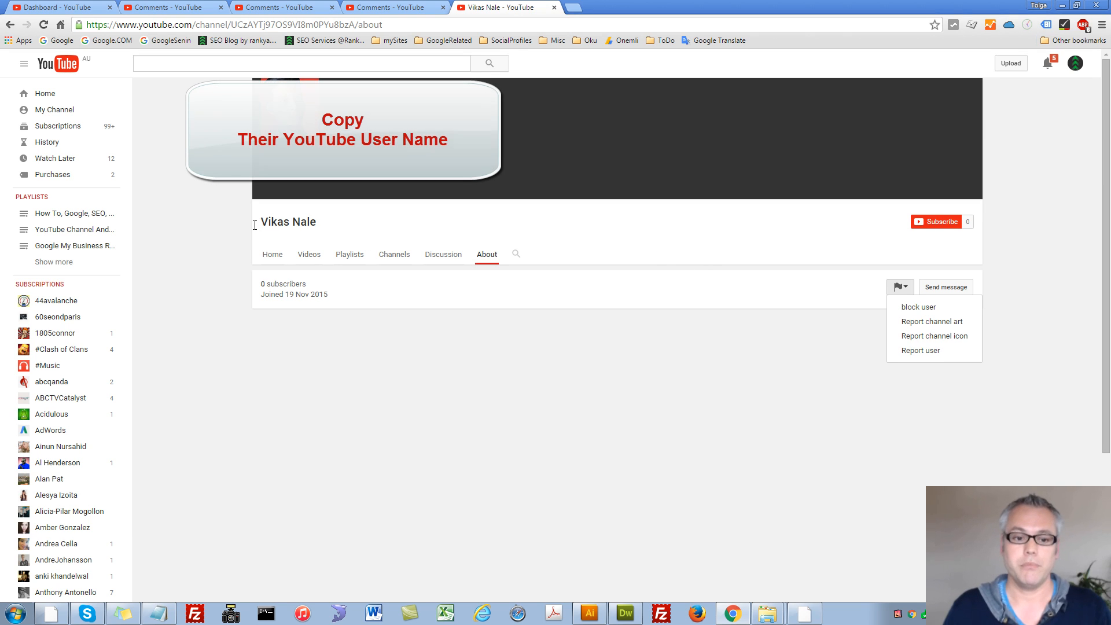
Step: Select and copy the channel name 'Vikas Nale'
{"action": "double_click", "coordinate": [287, 221]}
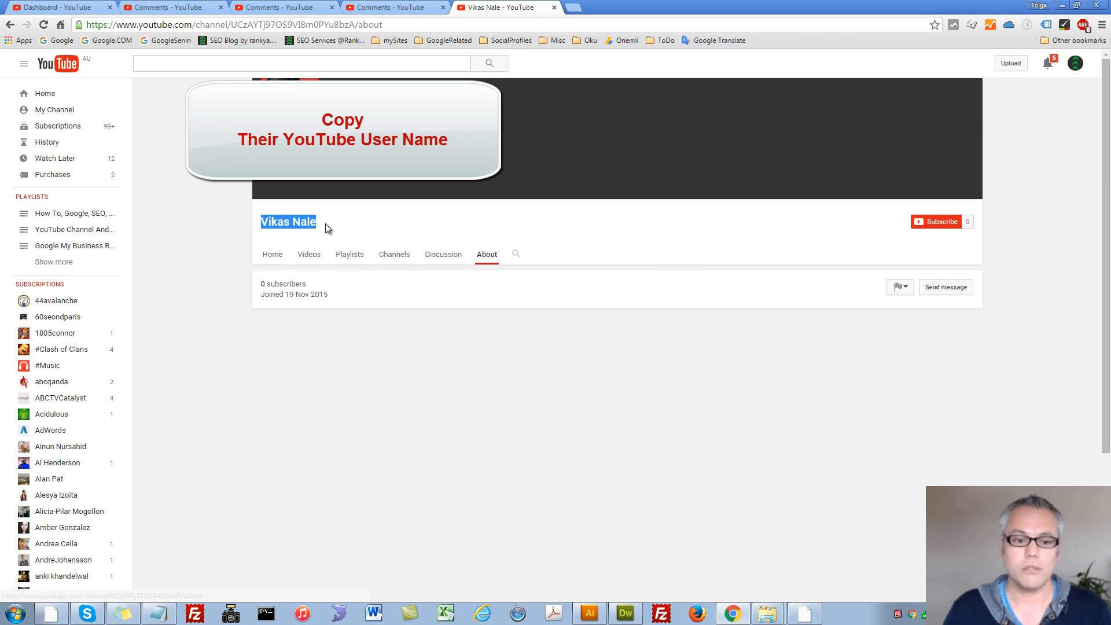
{"action": "right_click", "coordinate": [287, 221]}
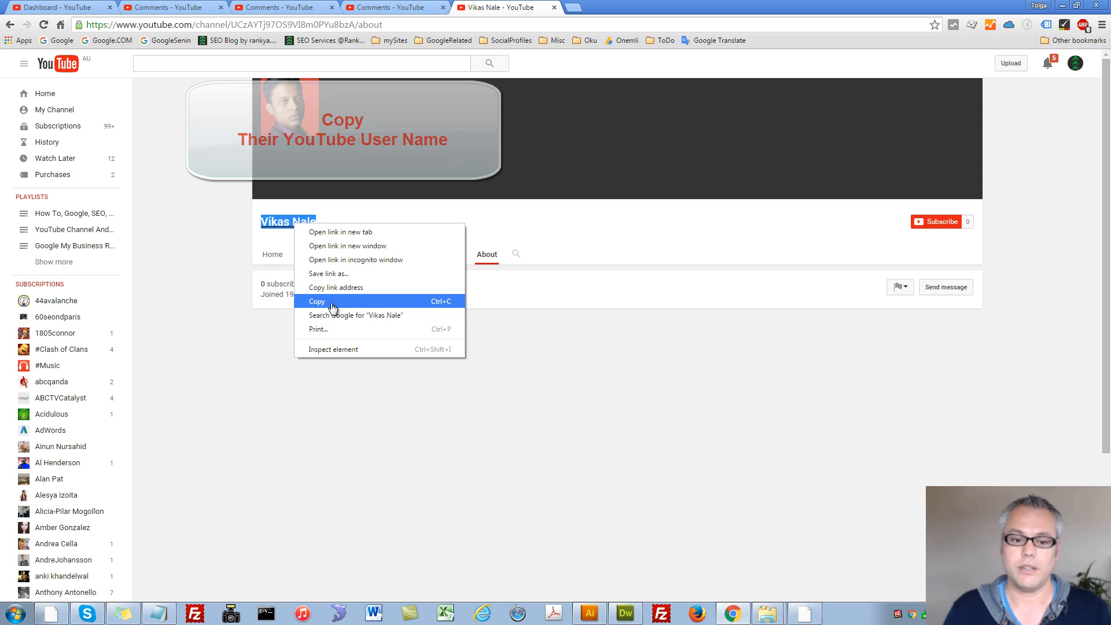
{"action": "left_click", "coordinate": [317, 301]}
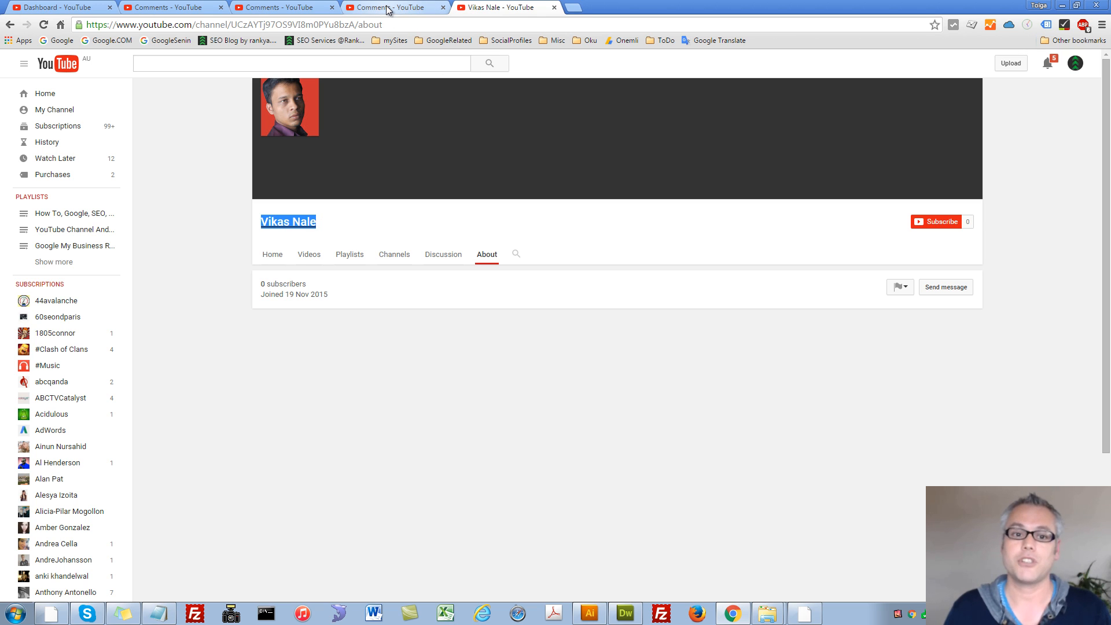
{"action": "mouse_move", "coordinate": [394, 7]}
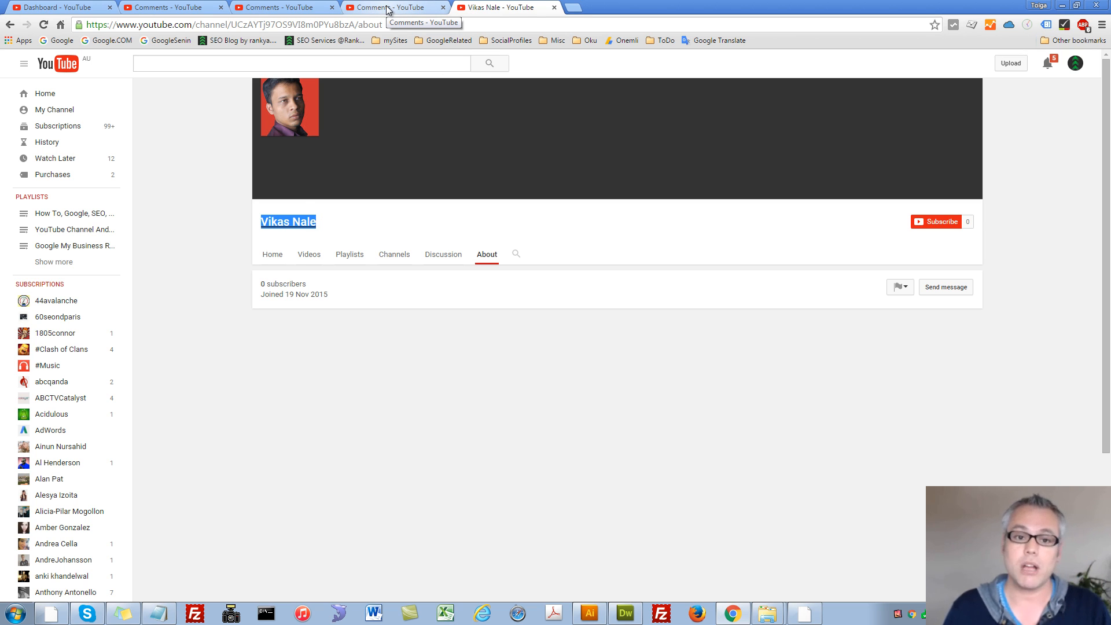
{"action": "left_click", "coordinate": [395, 7]}
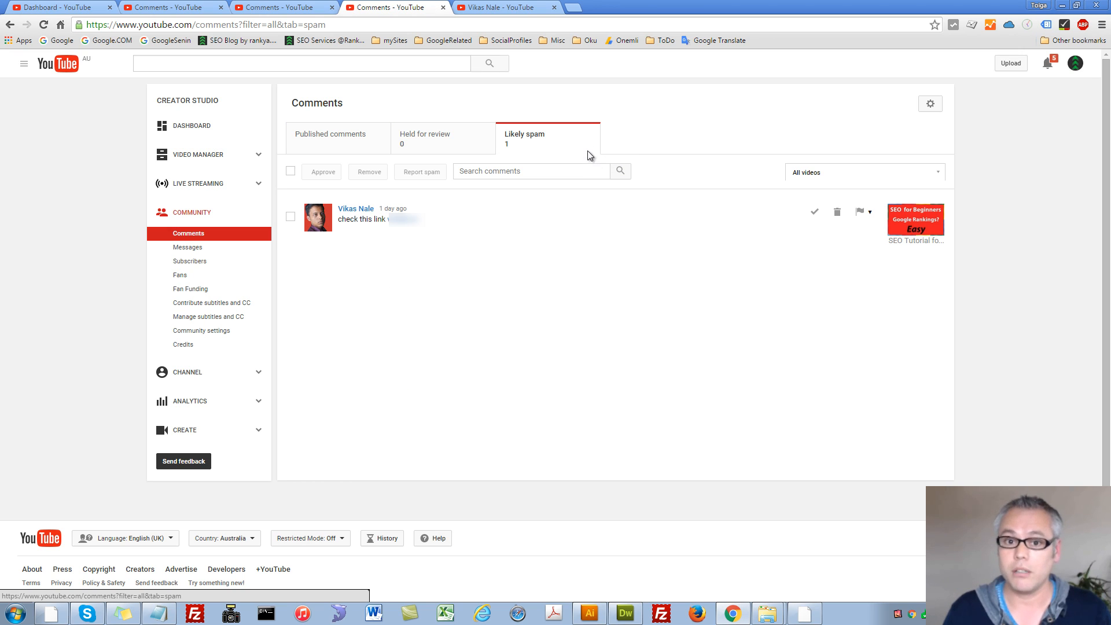
{"action": "left_click", "coordinate": [290, 216]}
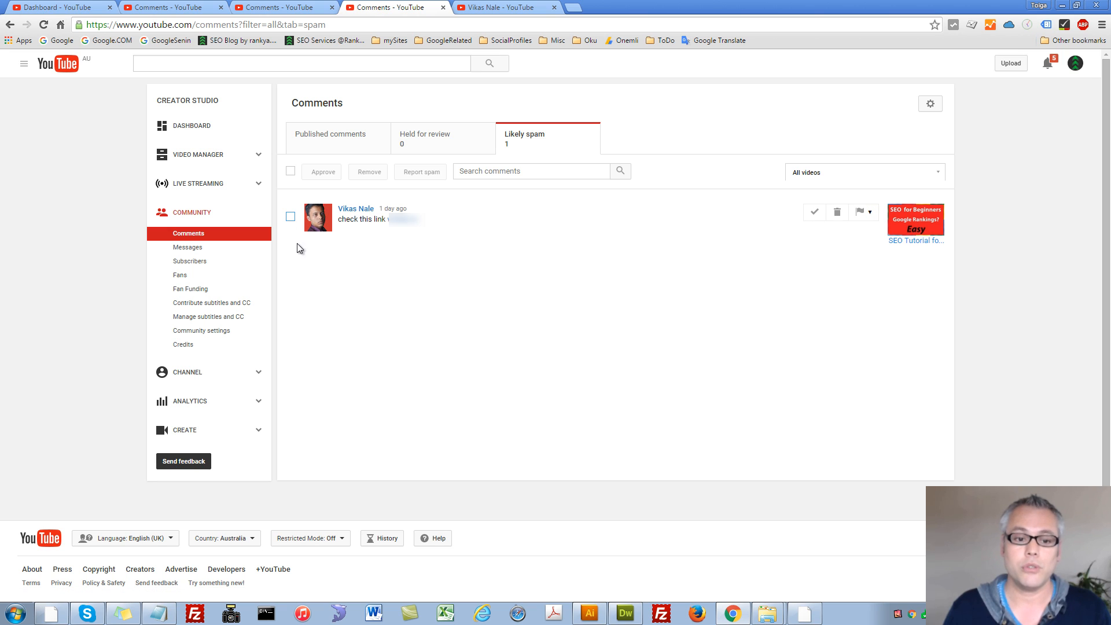
{"action": "left_click", "coordinate": [290, 216]}
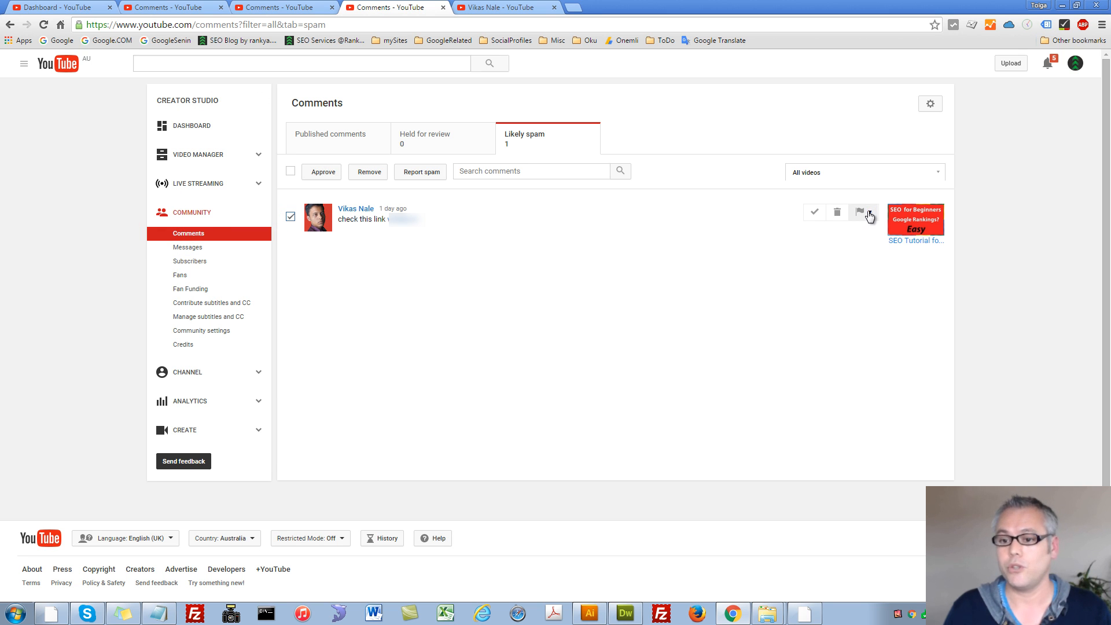
{"action": "left_click", "coordinate": [863, 212]}
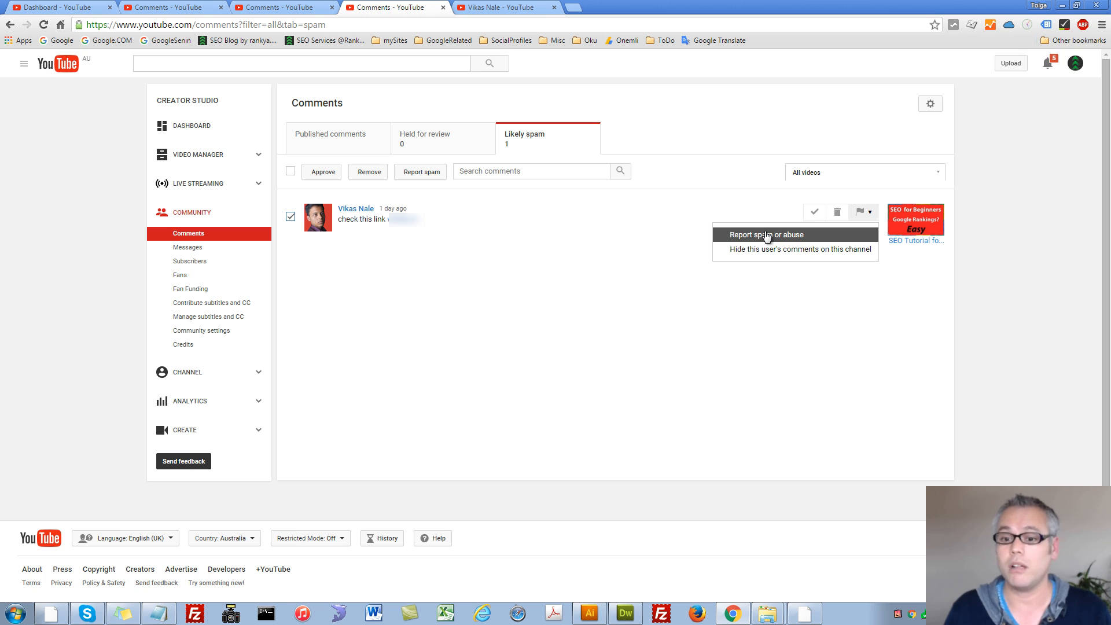
{"action": "mouse_move", "coordinate": [764, 238]}
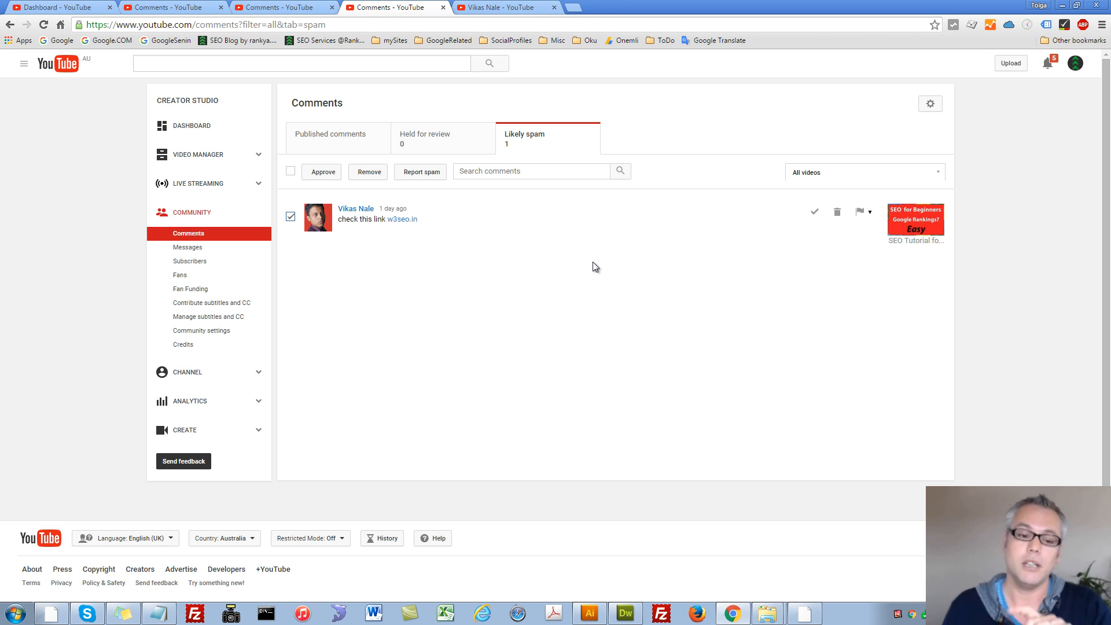
{"action": "mouse_move", "coordinate": [594, 265]}
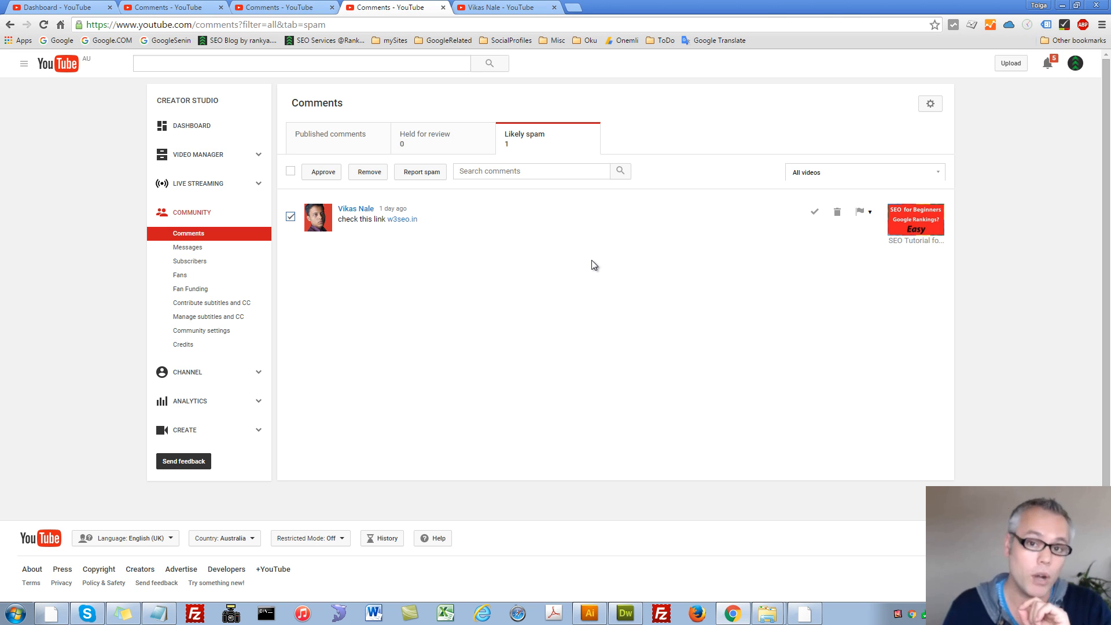
{"action": "mouse_move", "coordinate": [593, 260]}
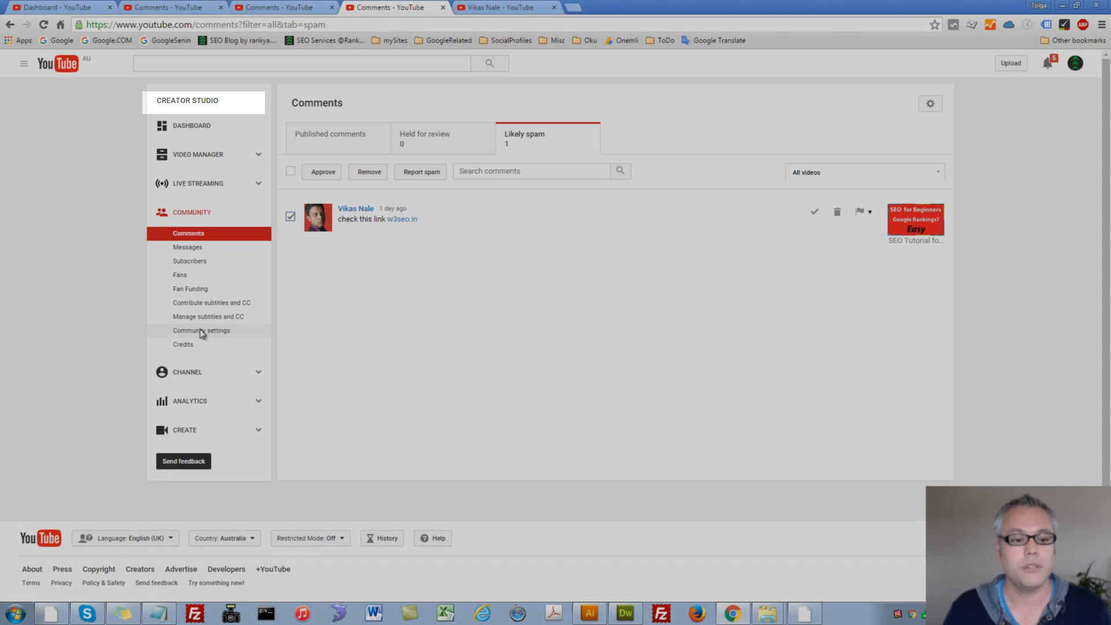
{"action": "left_click", "coordinate": [201, 331]}
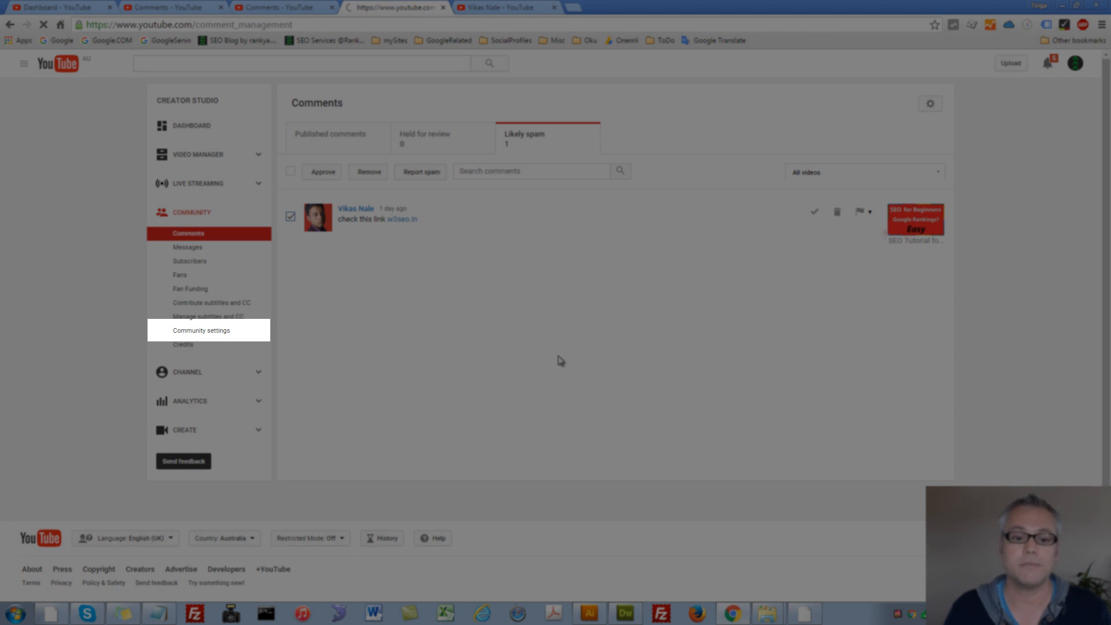
{"action": "left_click", "coordinate": [202, 330]}
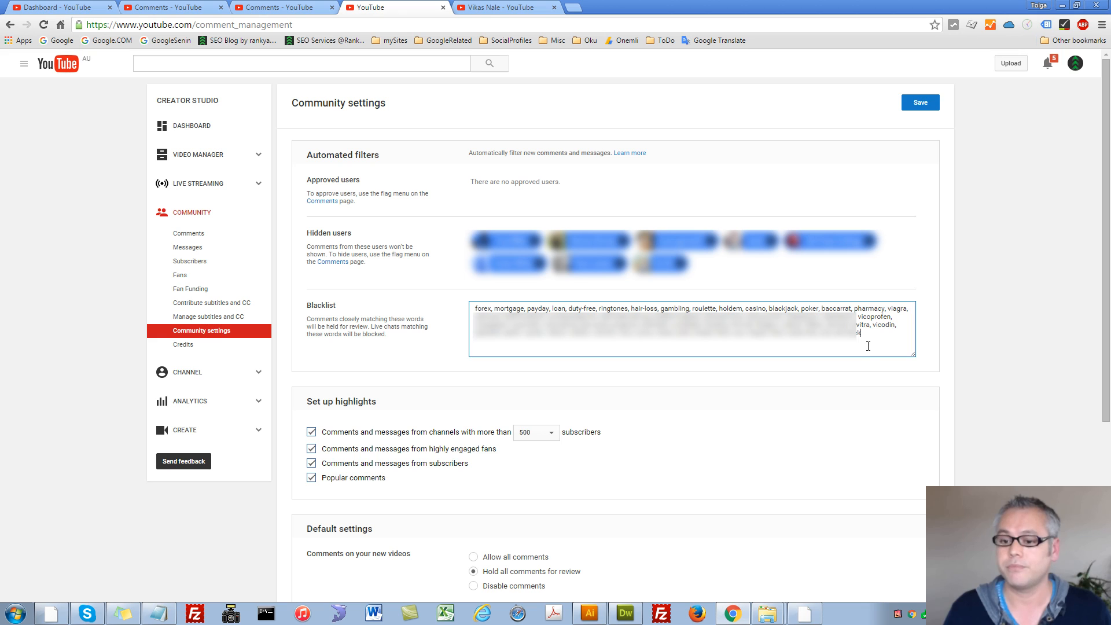
{"action": "type", "text": ","}
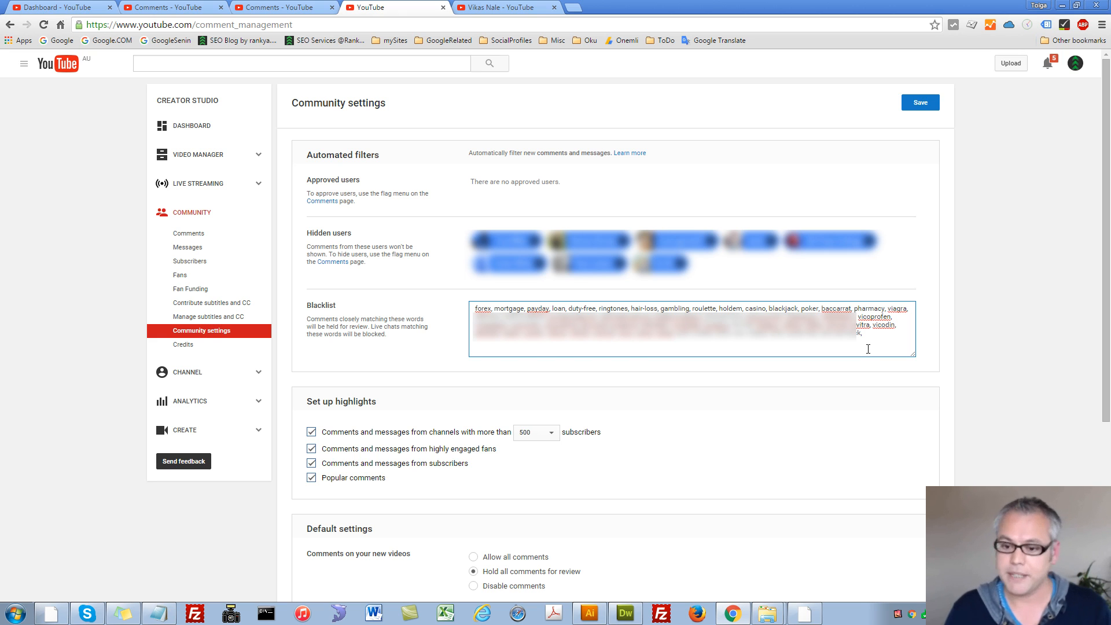
{"action": "type", "text": "Vikas Nale"}
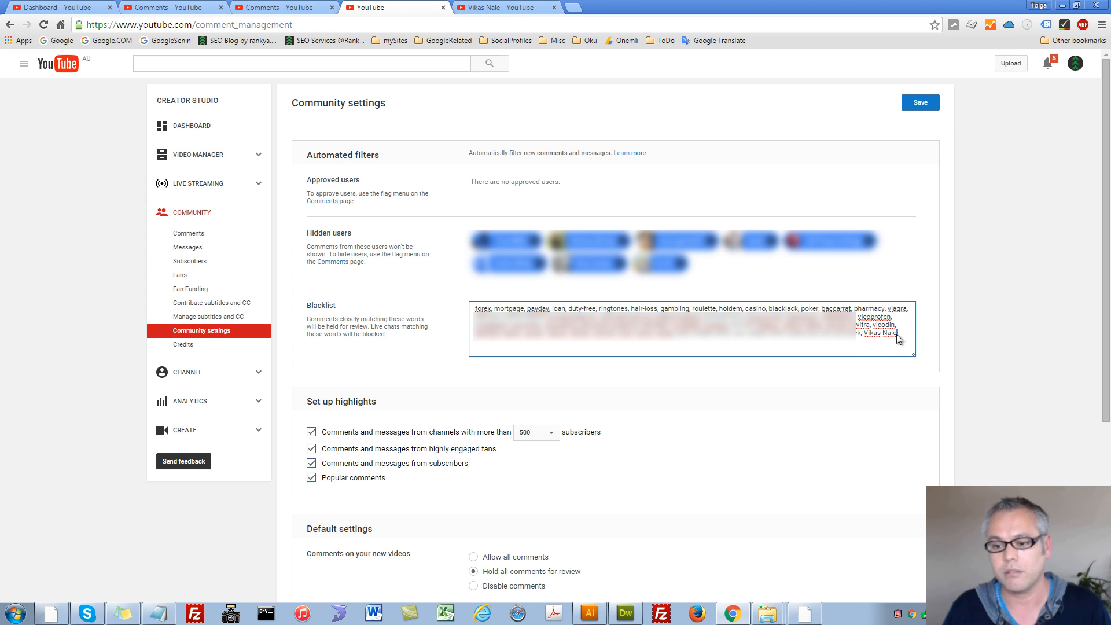
{"action": "mouse_move", "coordinate": [863, 337]}
{"action": "type", "text": ","}
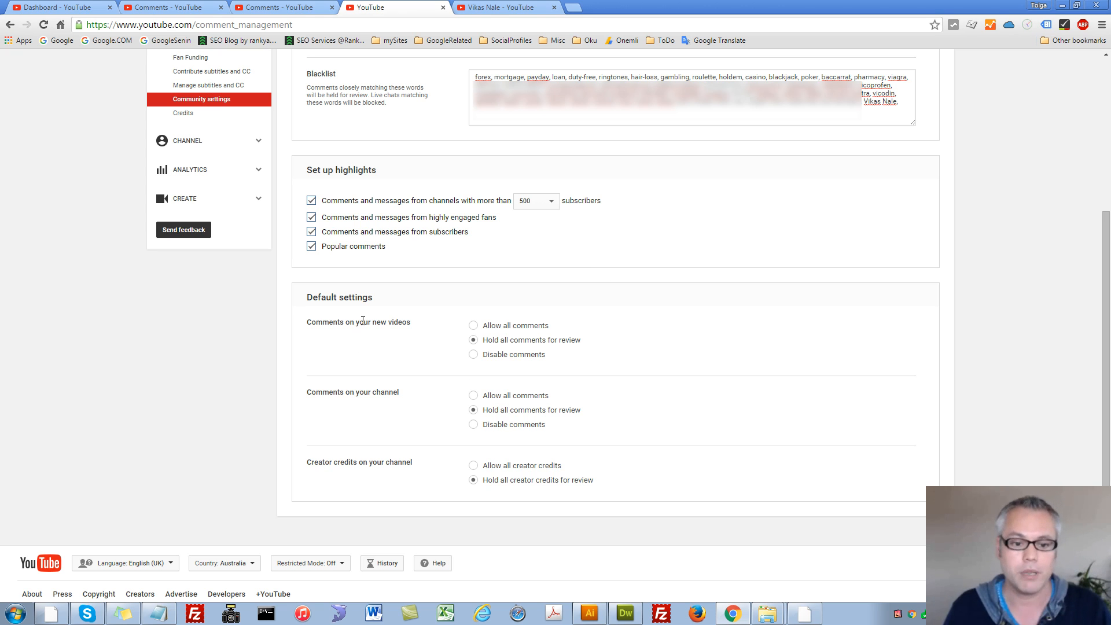
{"action": "mouse_move", "coordinate": [344, 322]}
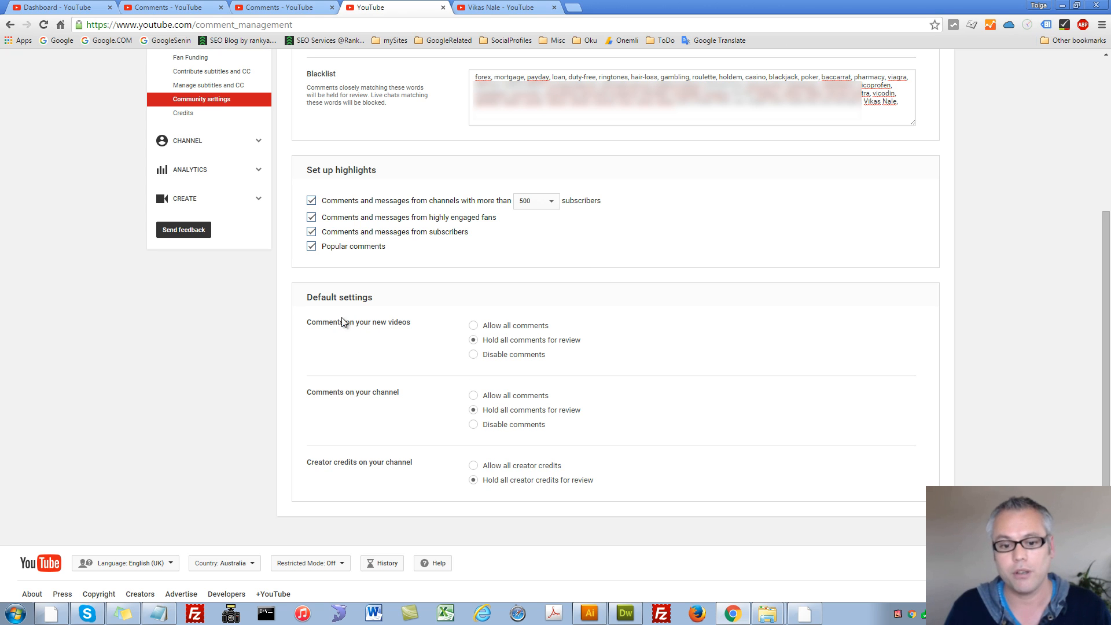
{"action": "mouse_move", "coordinate": [430, 309]}
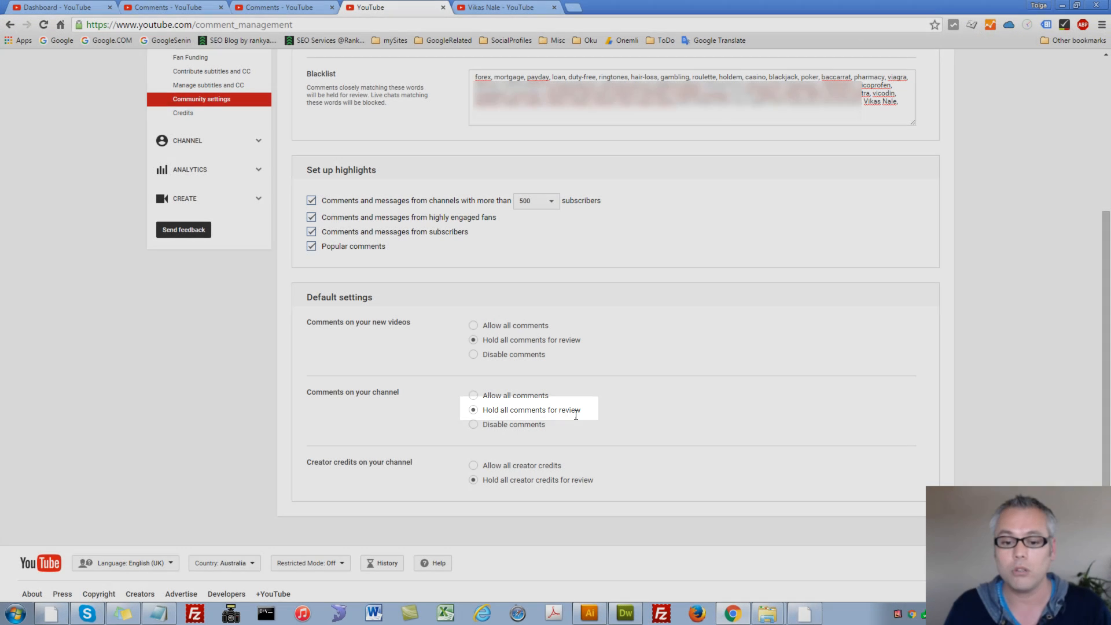
{"action": "mouse_move", "coordinate": [515, 496]}
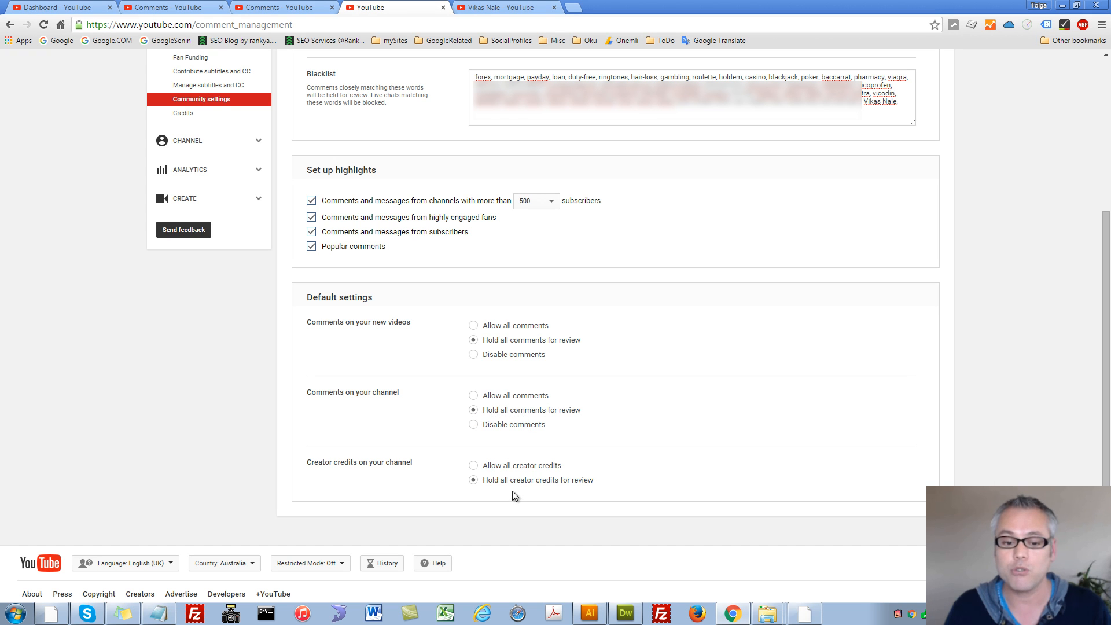
{"action": "mouse_move", "coordinate": [492, 479]}
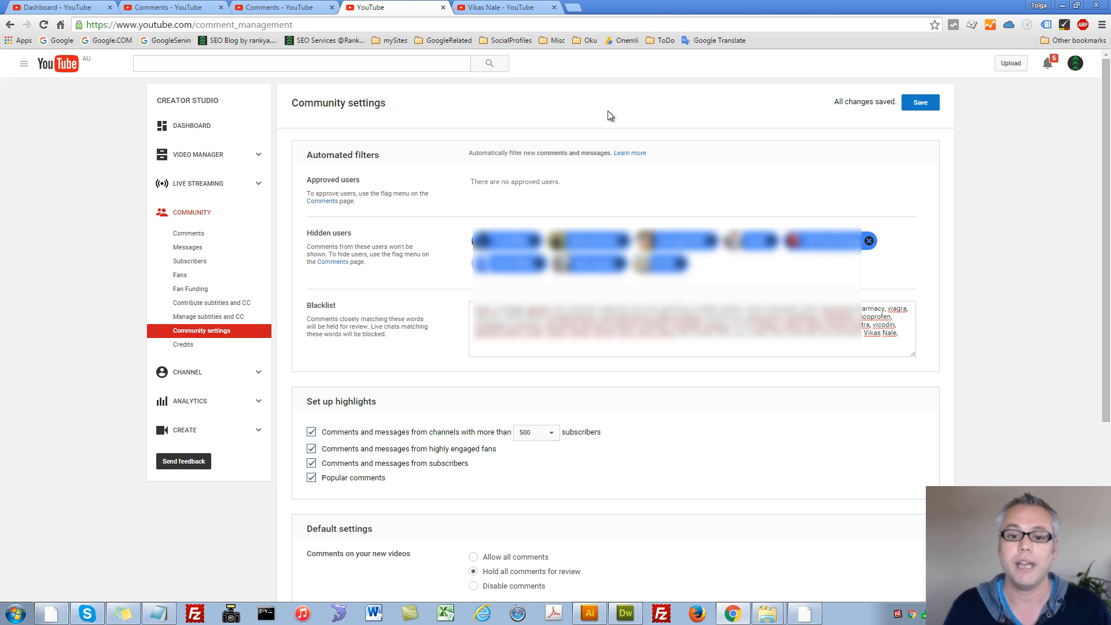
{"action": "mouse_move", "coordinate": [610, 117]}
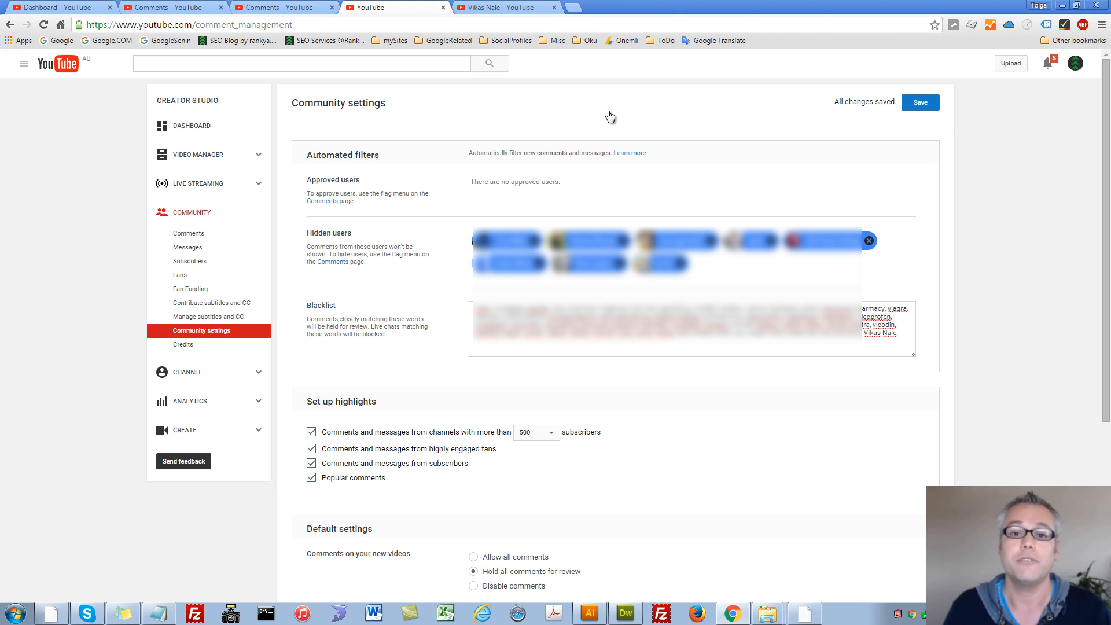